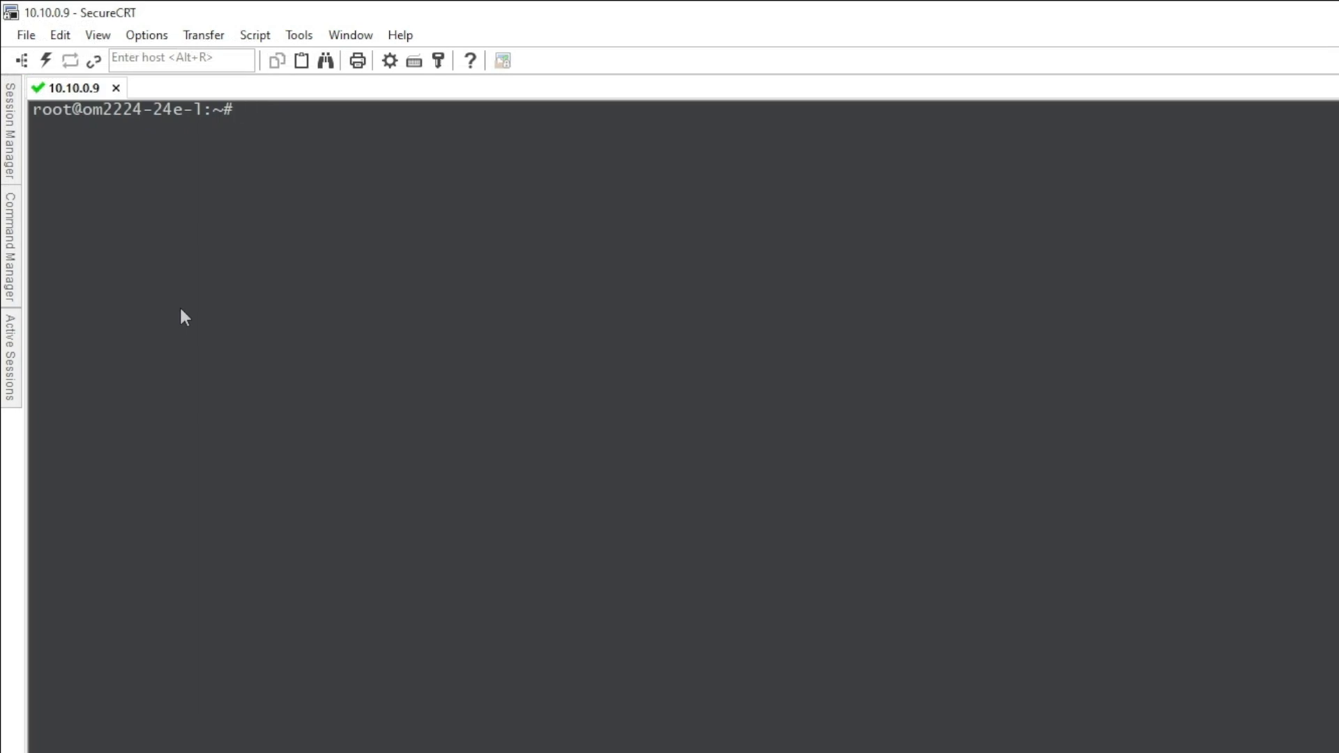
- Show the device's routing table with route -n
type("r")
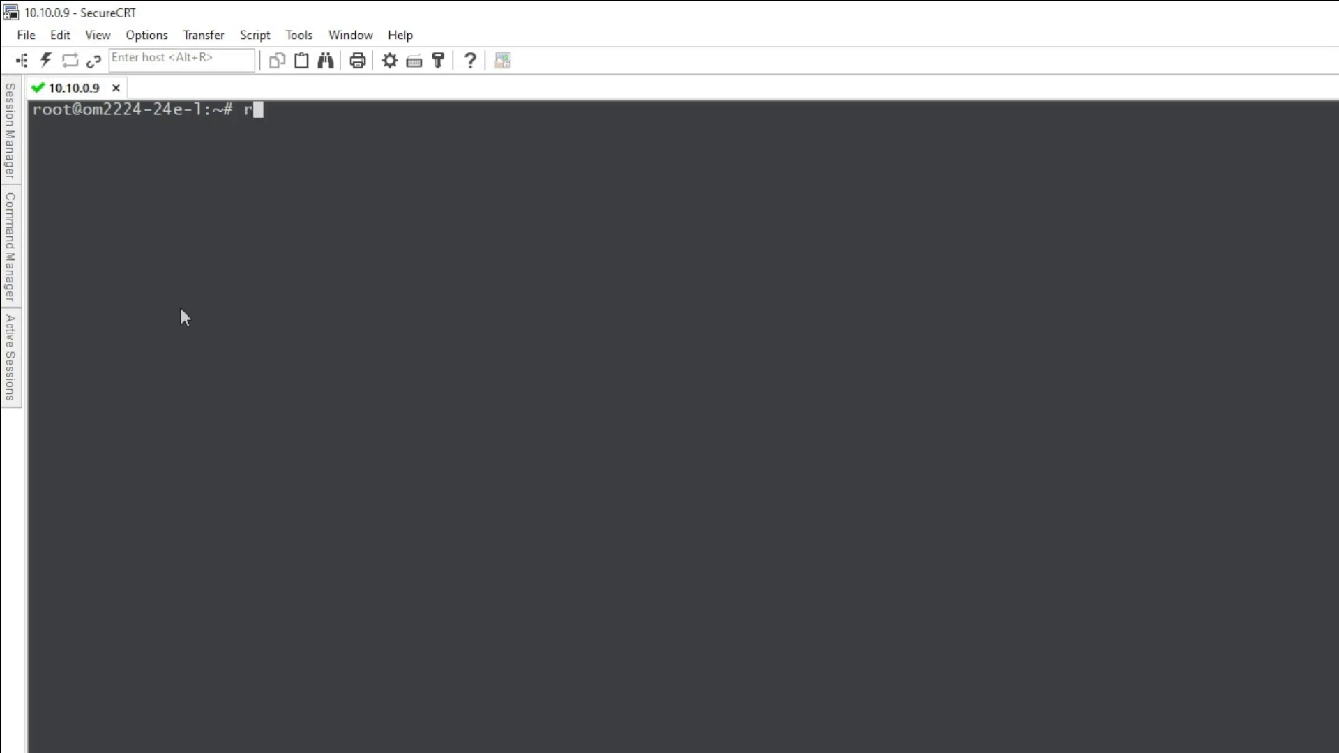
type("oute -m")
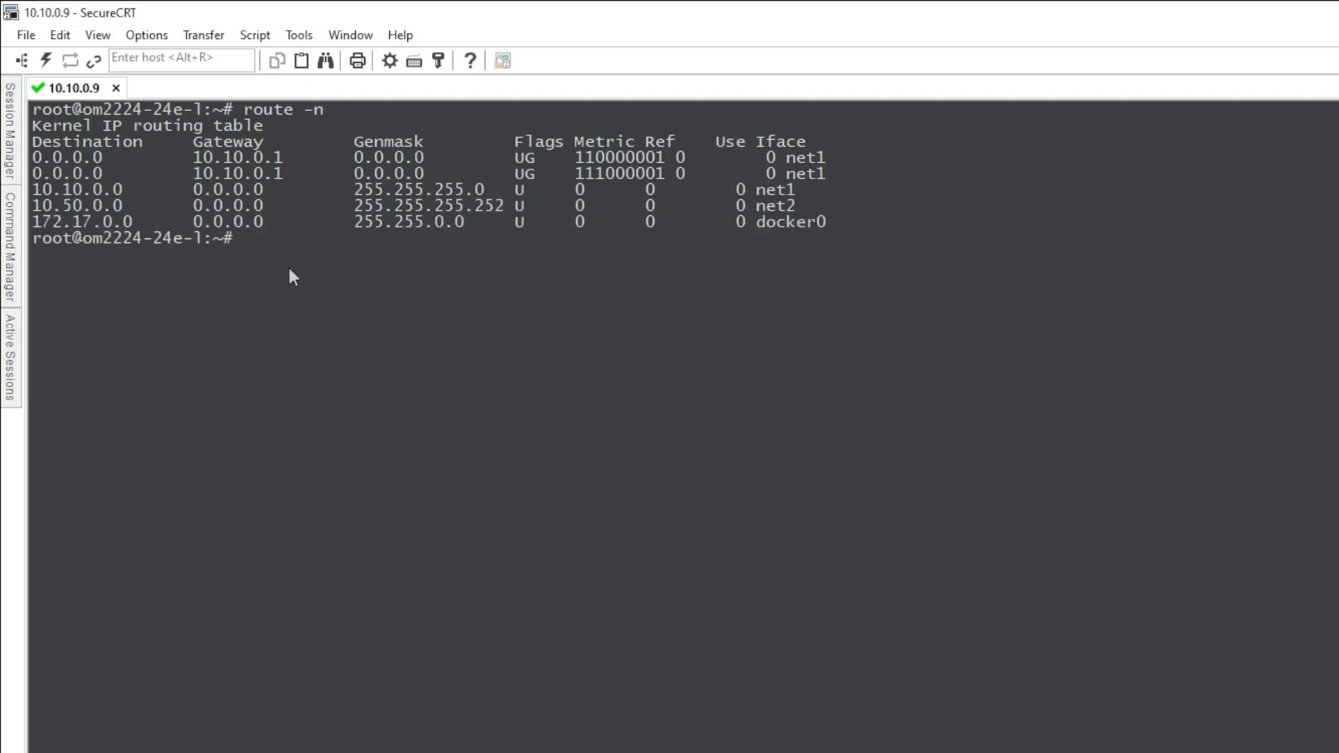
- Ping 192.168.50.1 and stop it when no replies come back
type("ping")
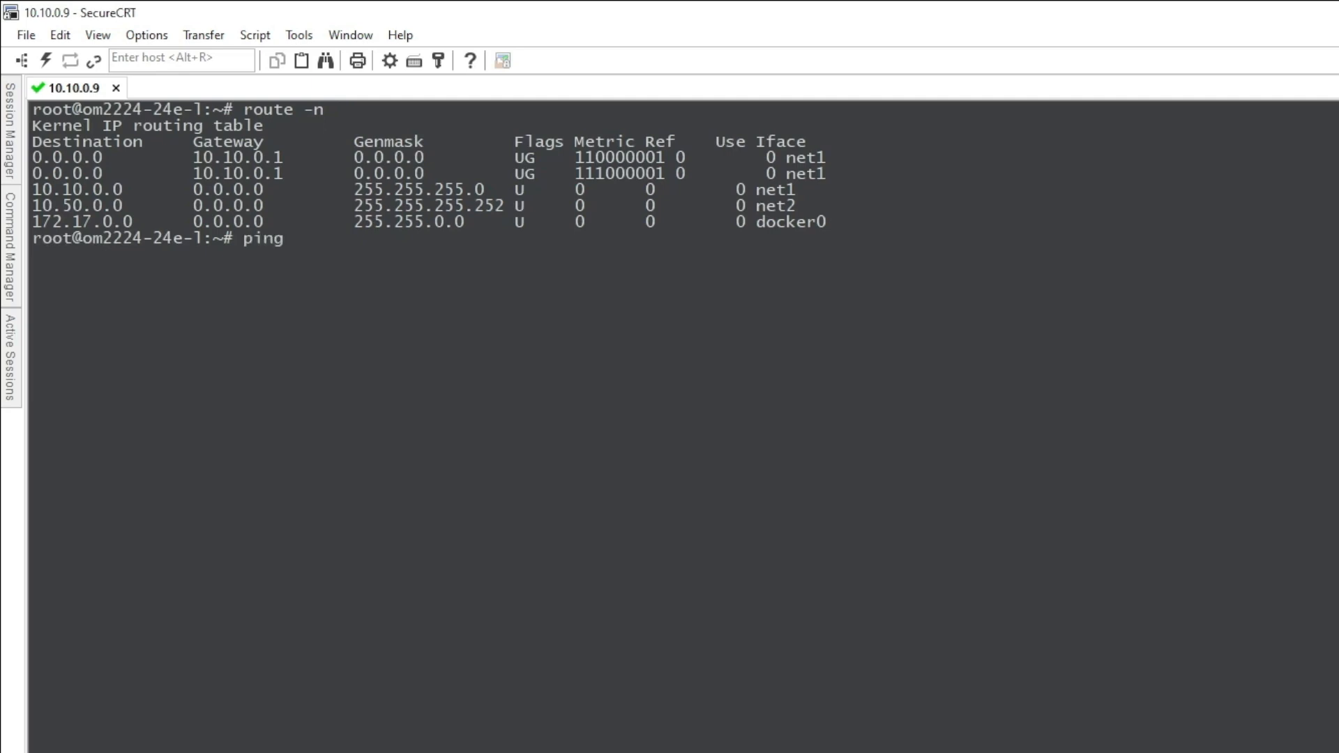
type("192.168.50.1")
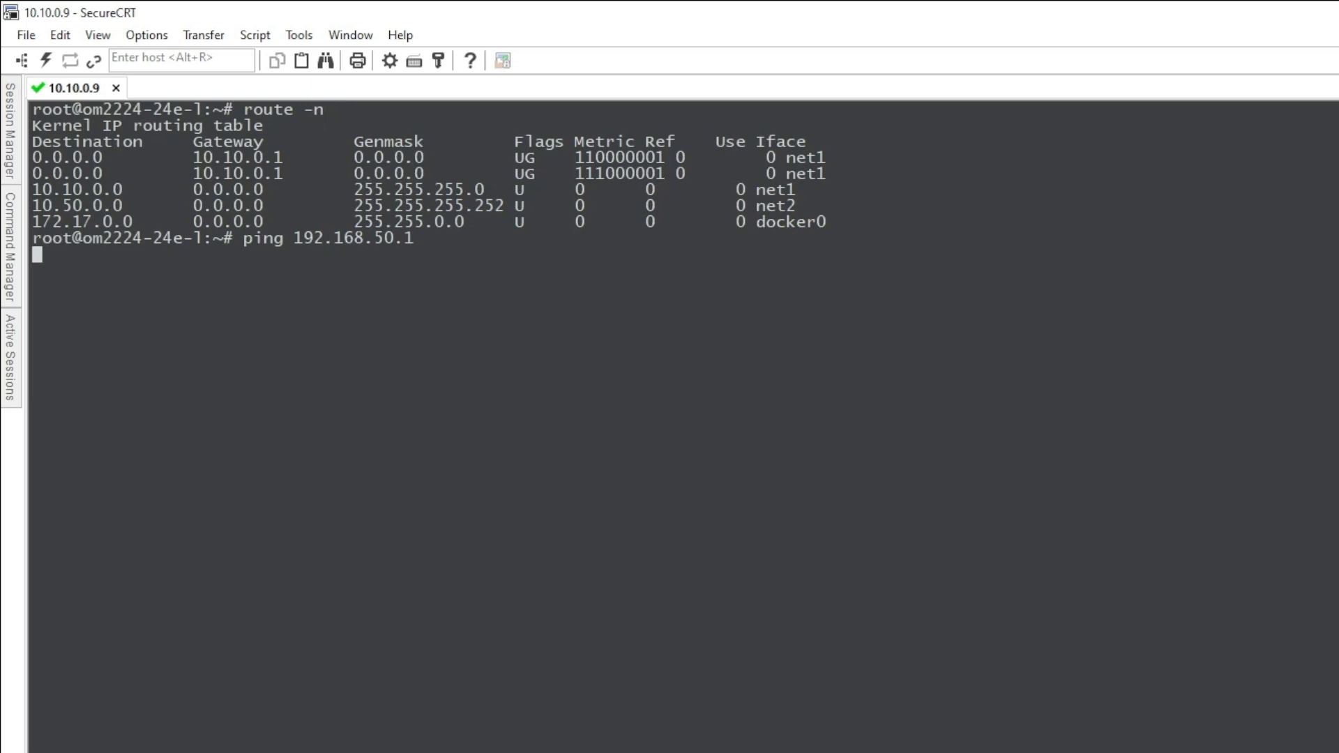
key("Return")
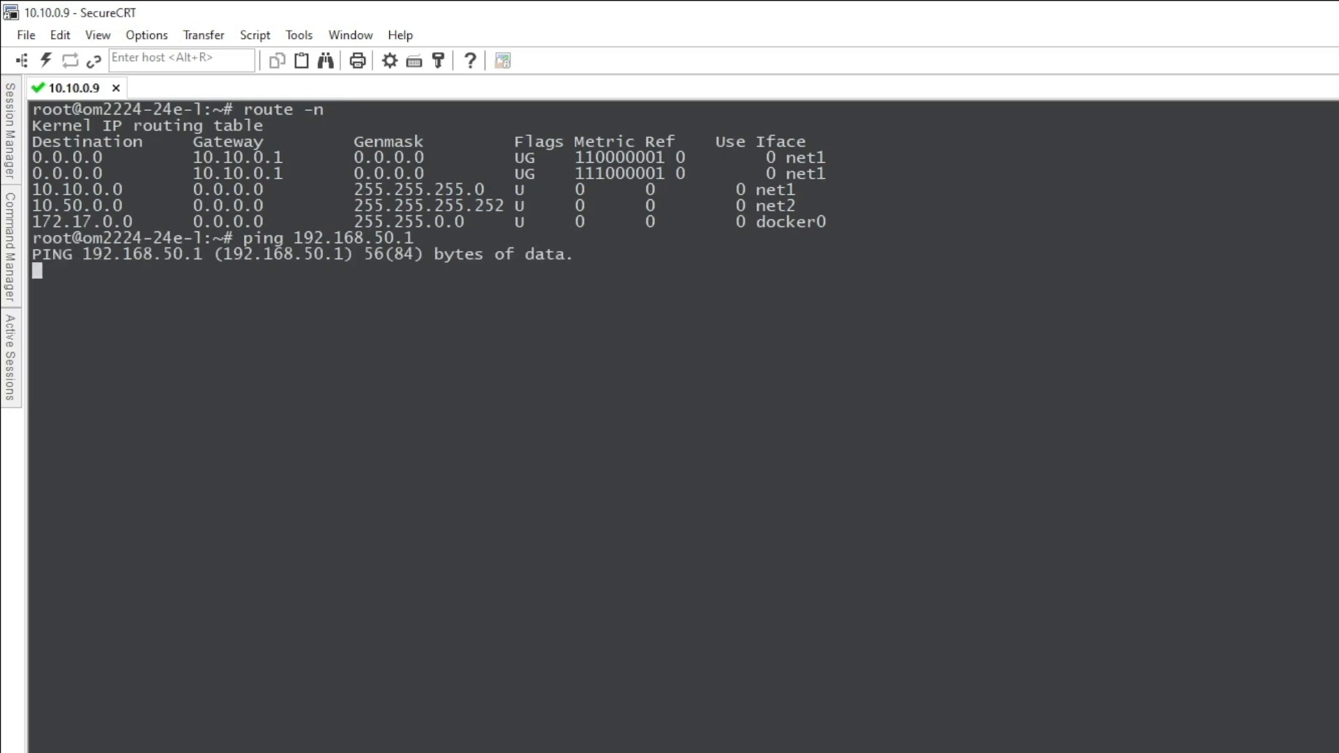
key("ctrl+c")
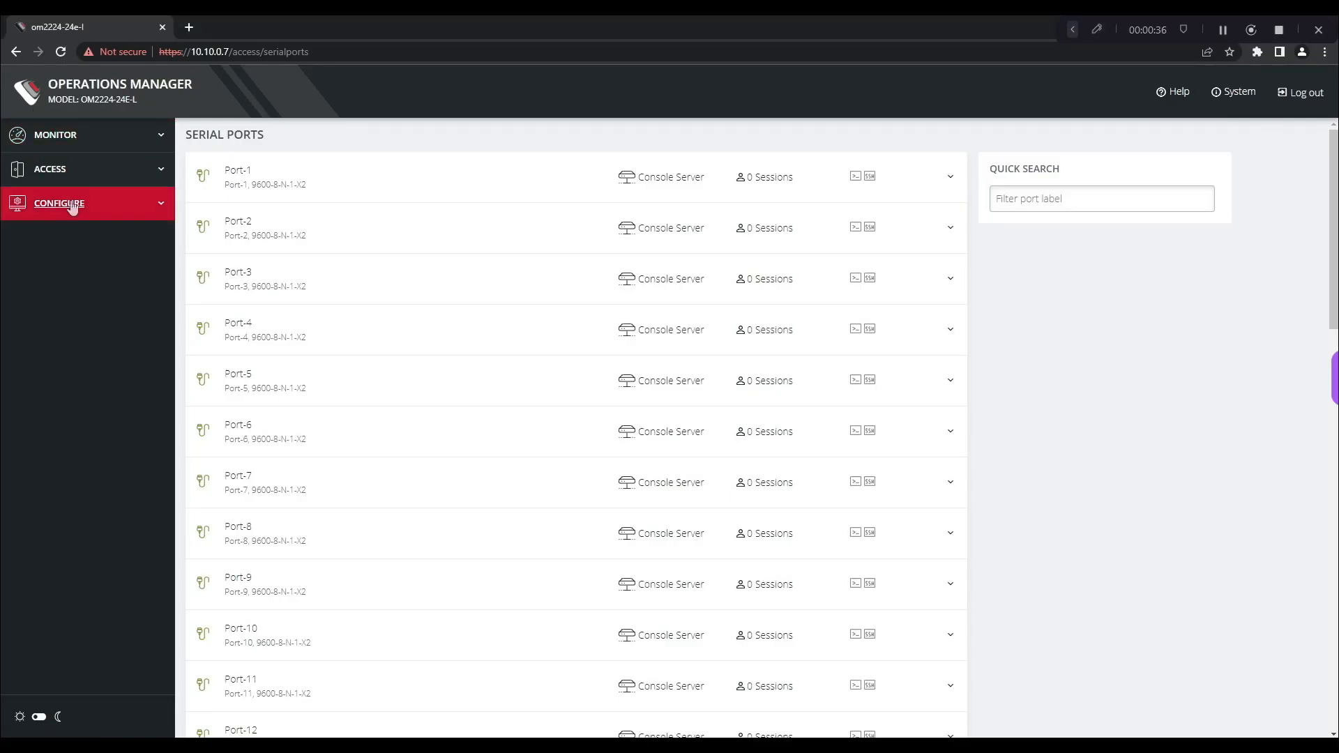
- Go to Configure > Network Interfaces > Static Routes and start a new static route
left_click(58, 202)
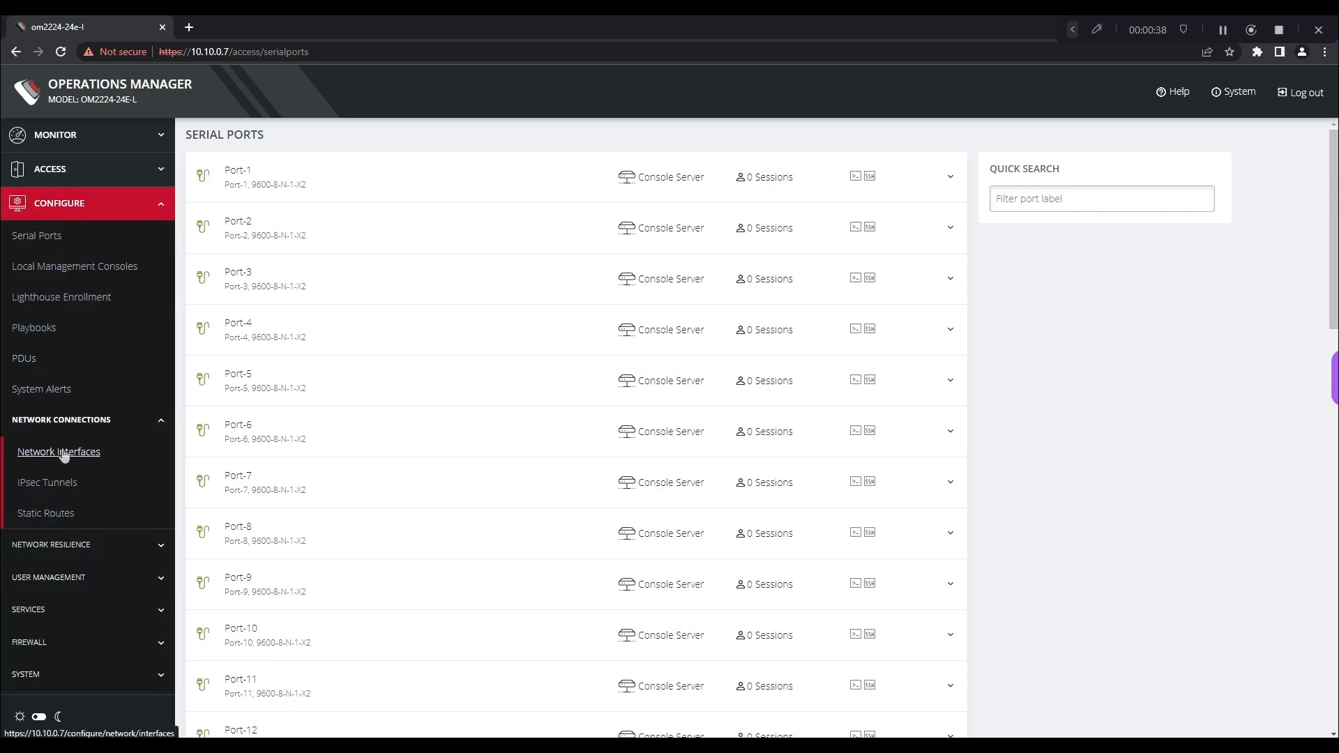
left_click(59, 451)
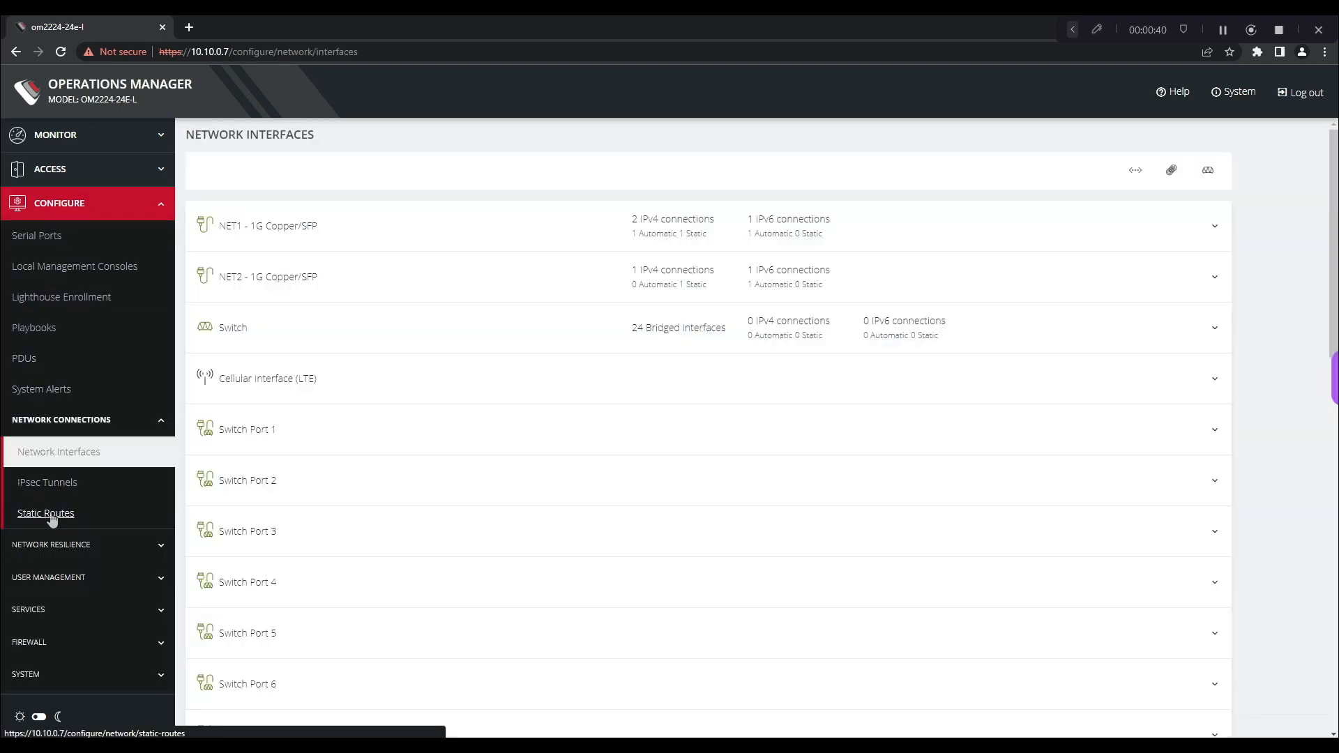
left_click(45, 512)
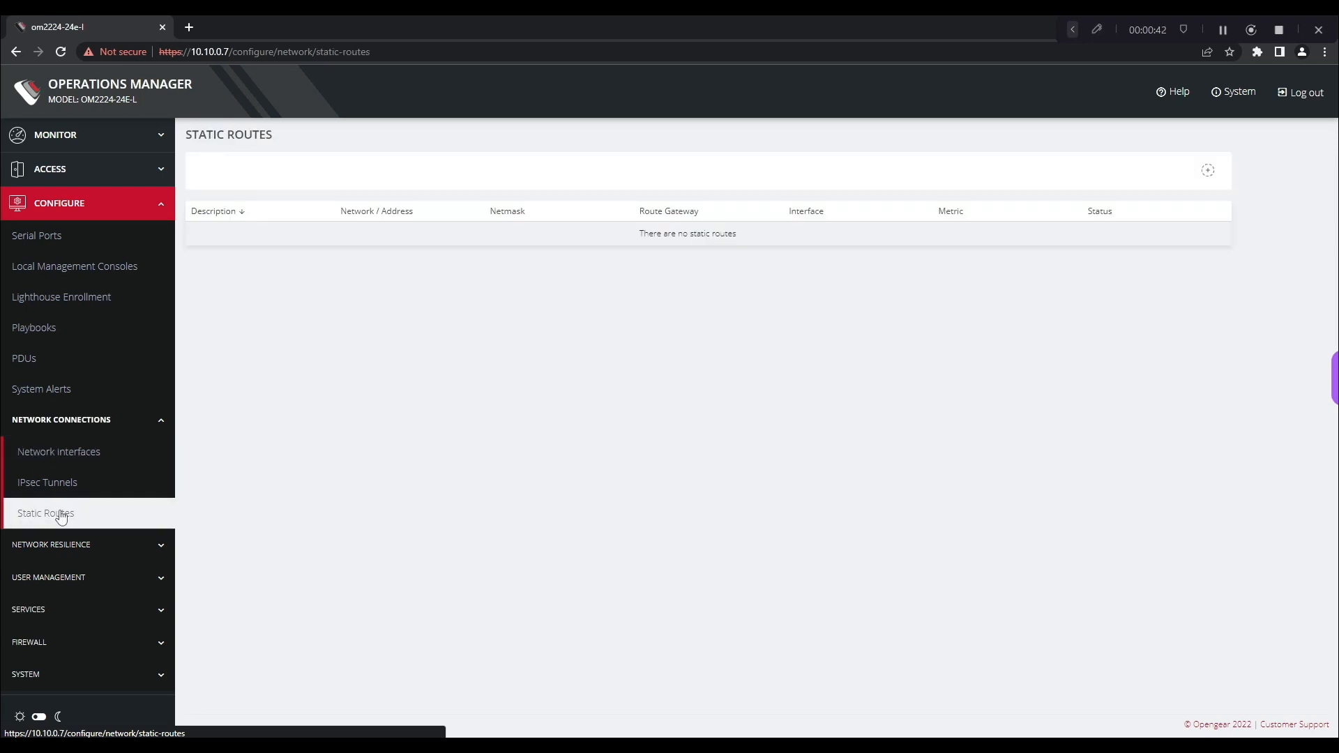
mouse_move(1072, 269)
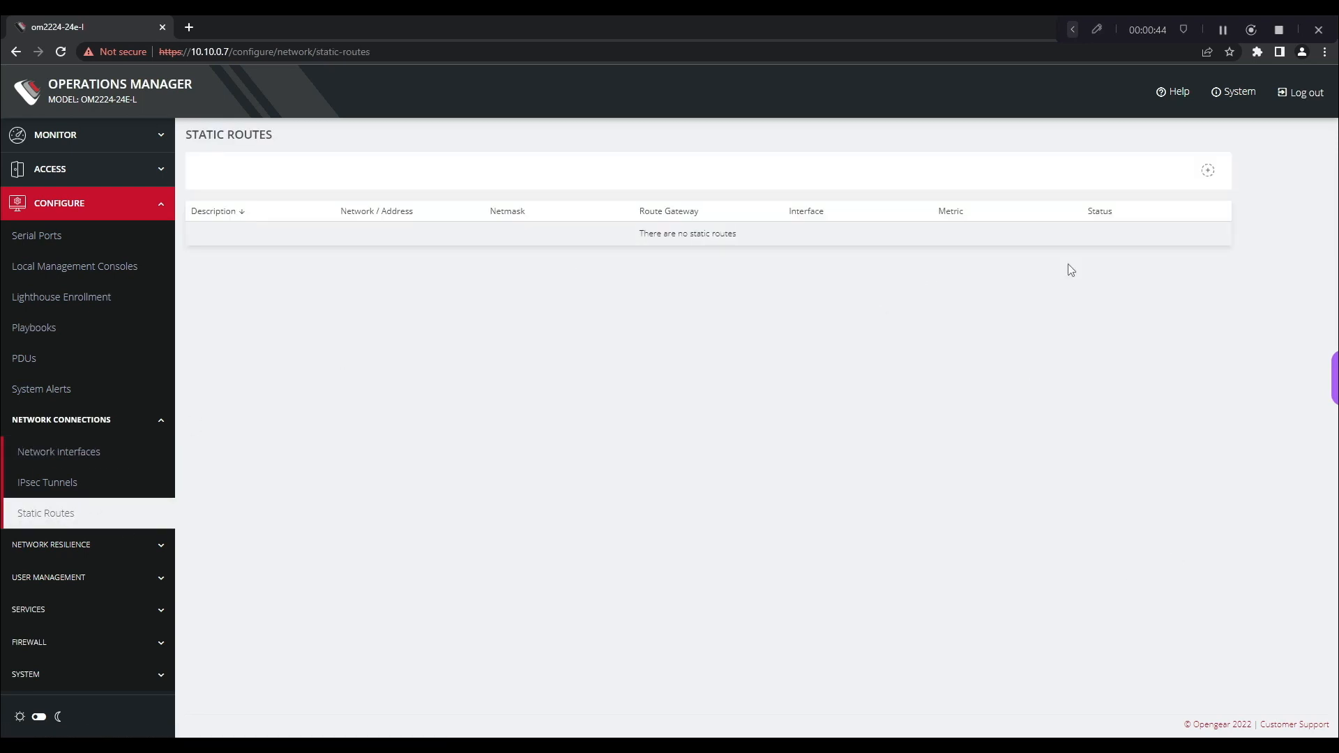
left_click(1208, 170)
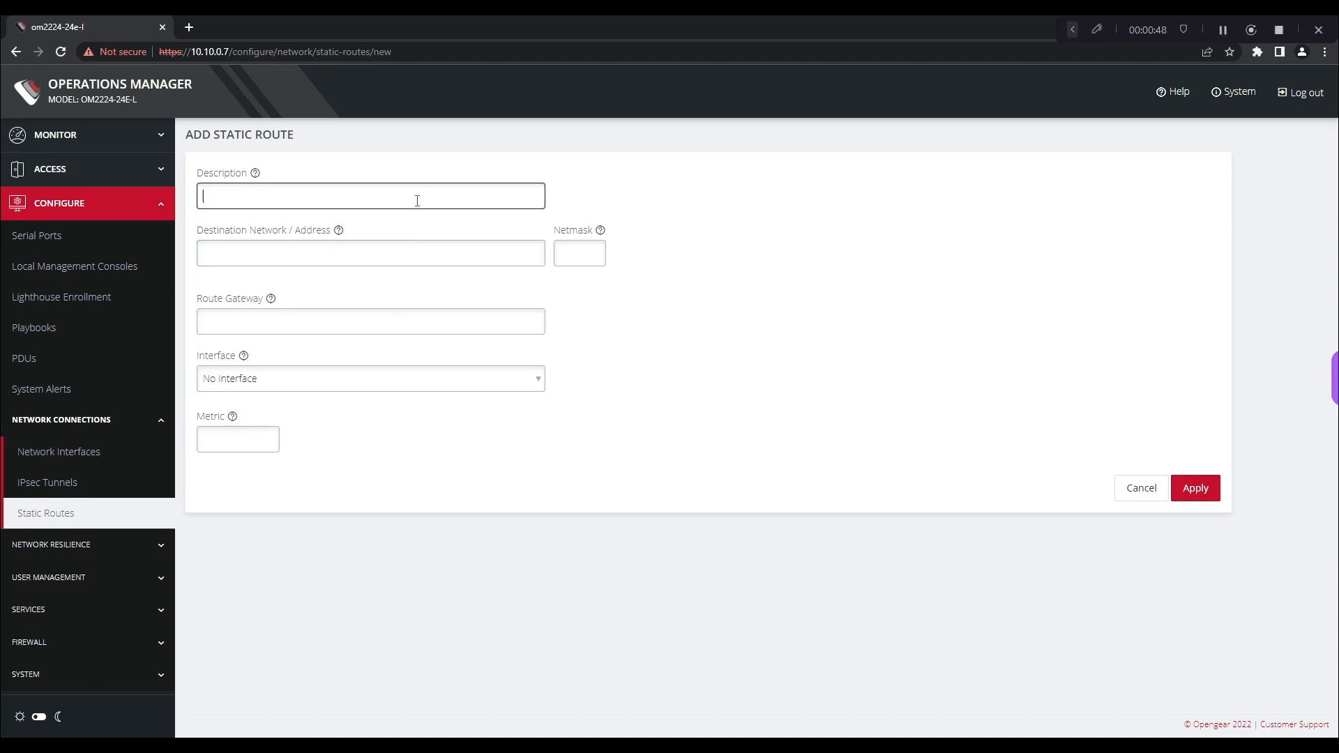
- Name the route 'test route' with destination 192.168.50.0 and netmask 24
type("tst")
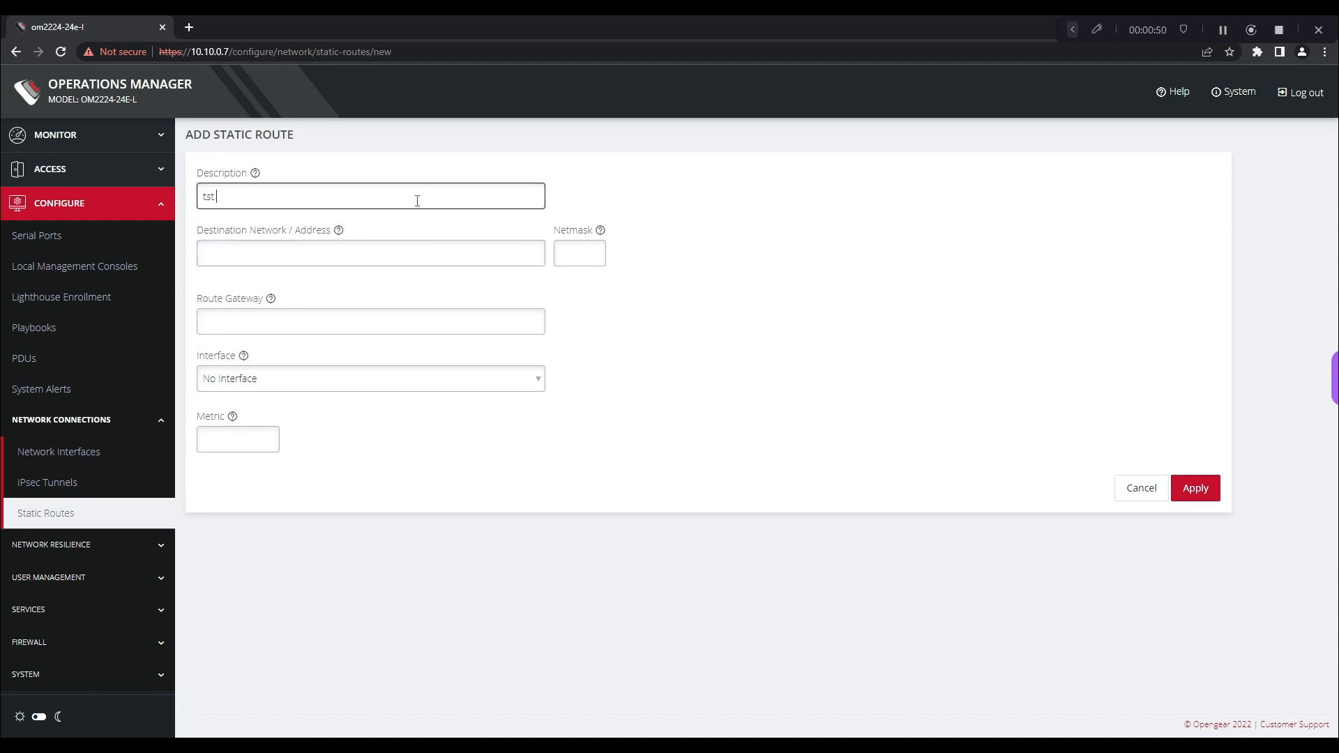
type("test route")
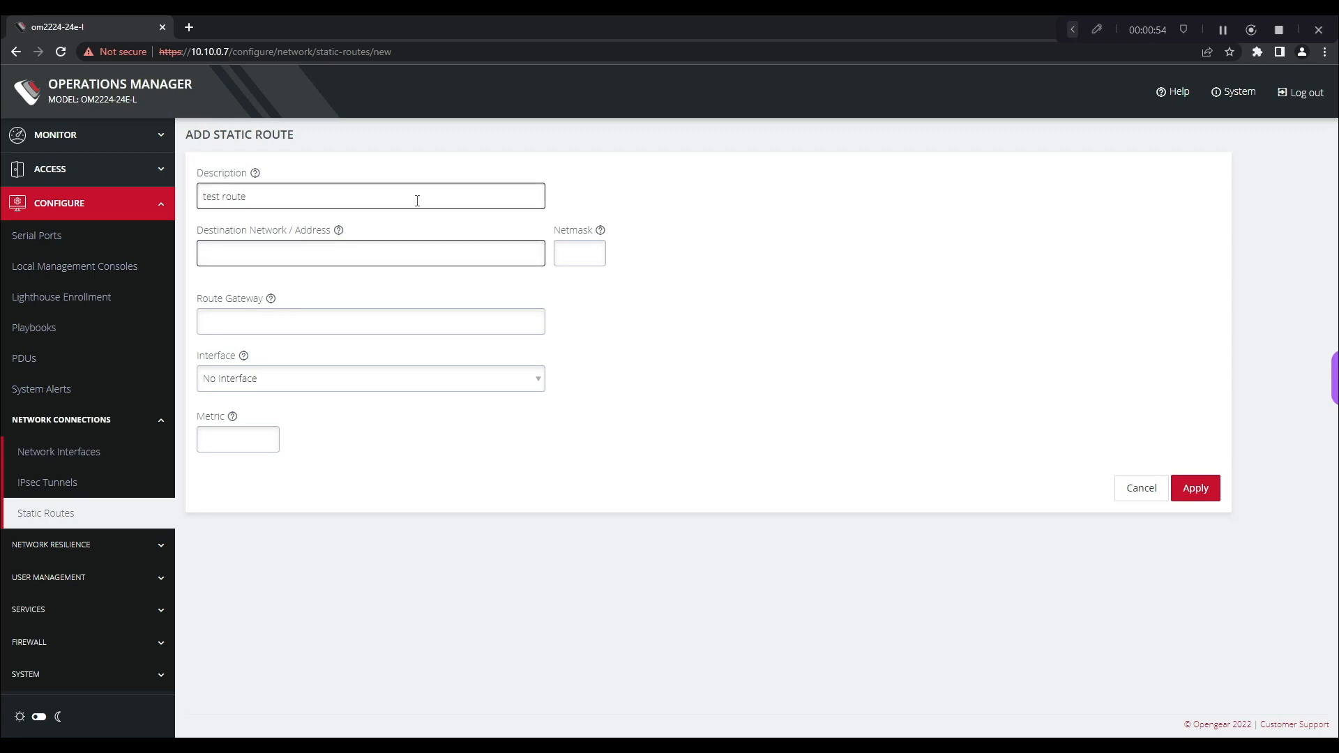
type("192.1068.50")
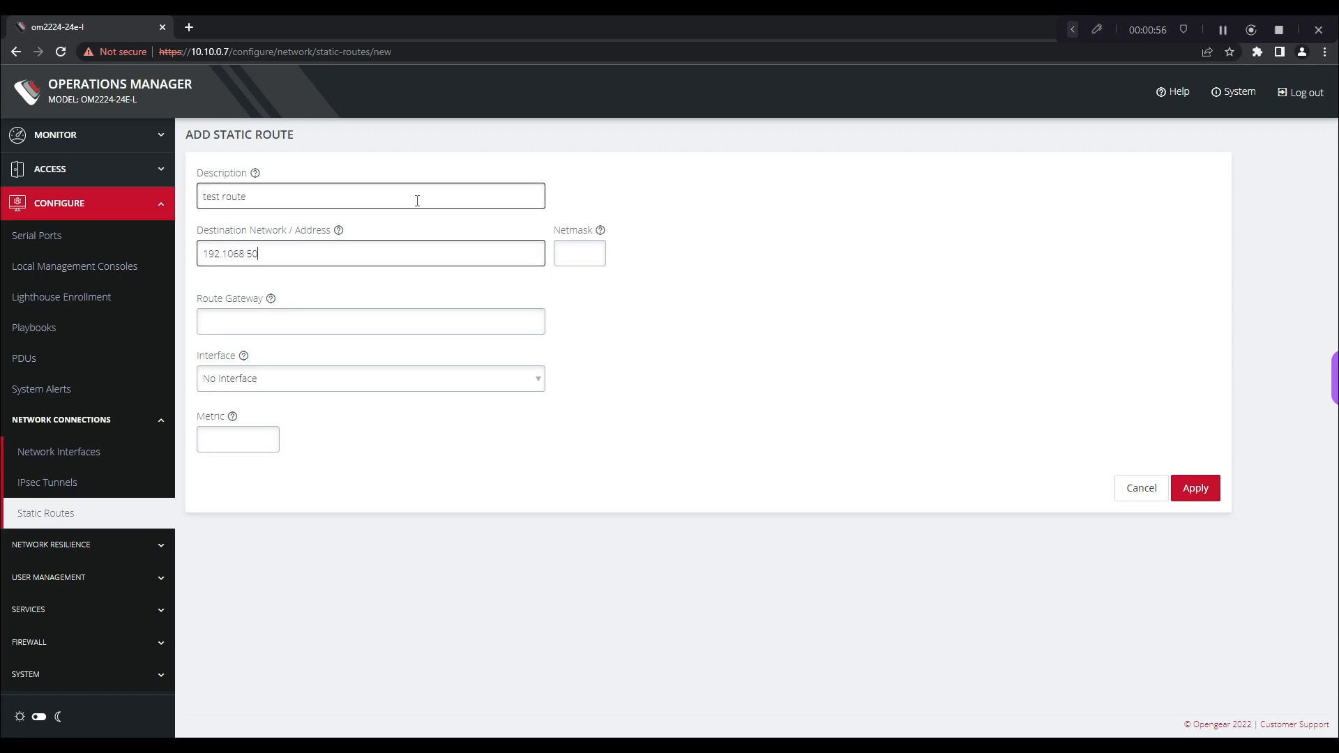
key("BackSpace")
type("24")
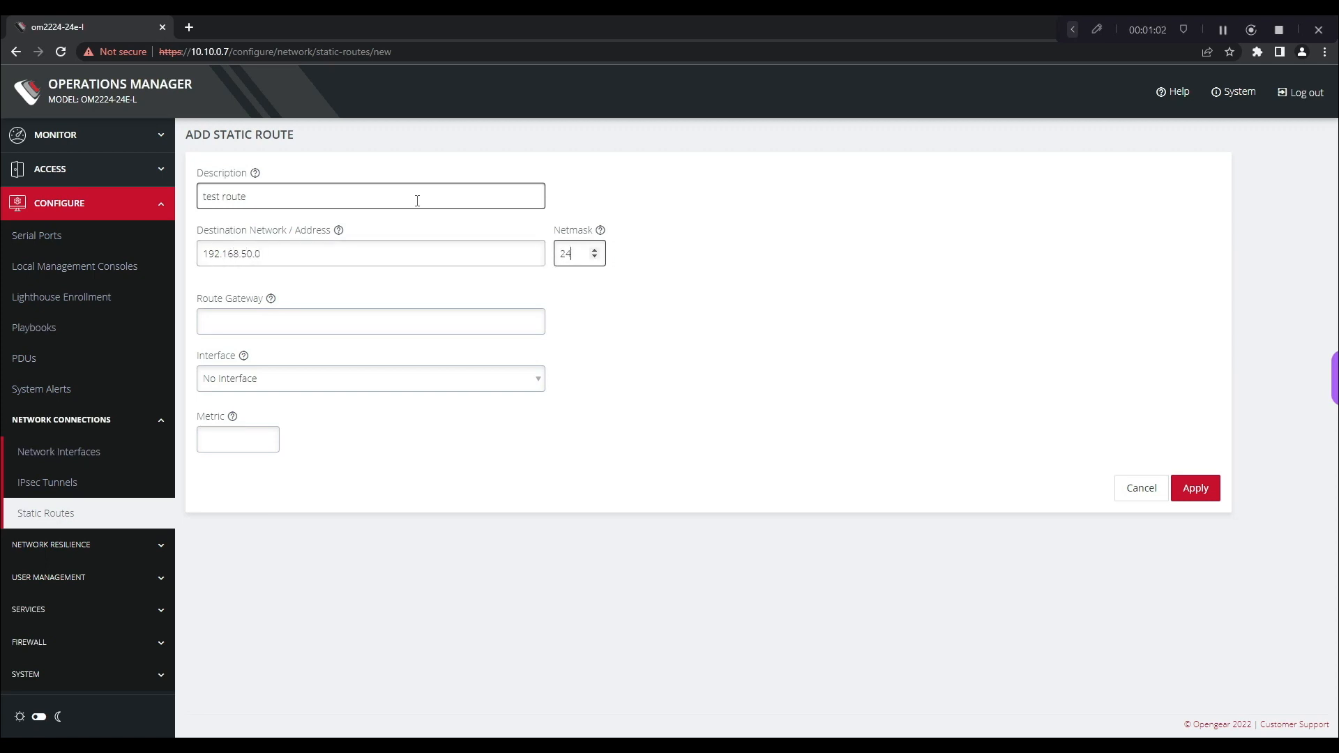
- Set gateway 10.50.0.2, interface NET2, metric 10, and apply the route
left_click(368, 321)
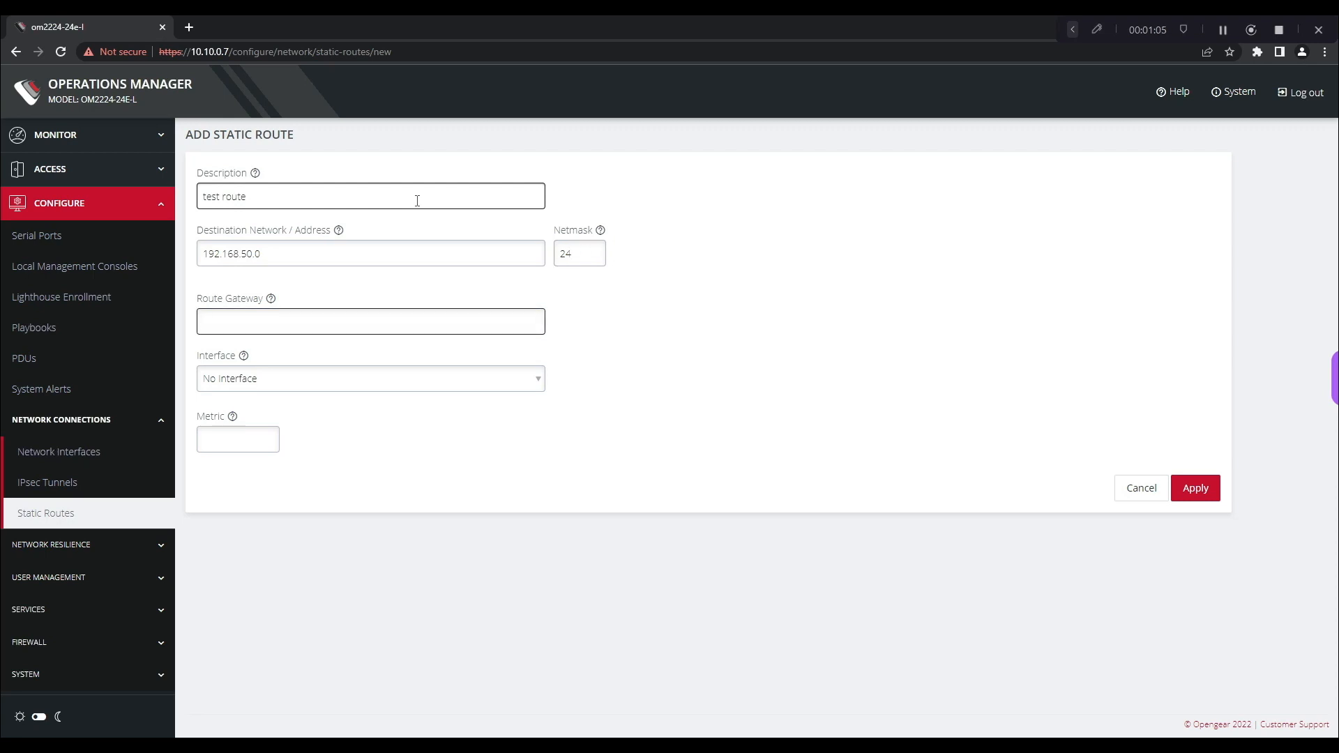
left_click(368, 321)
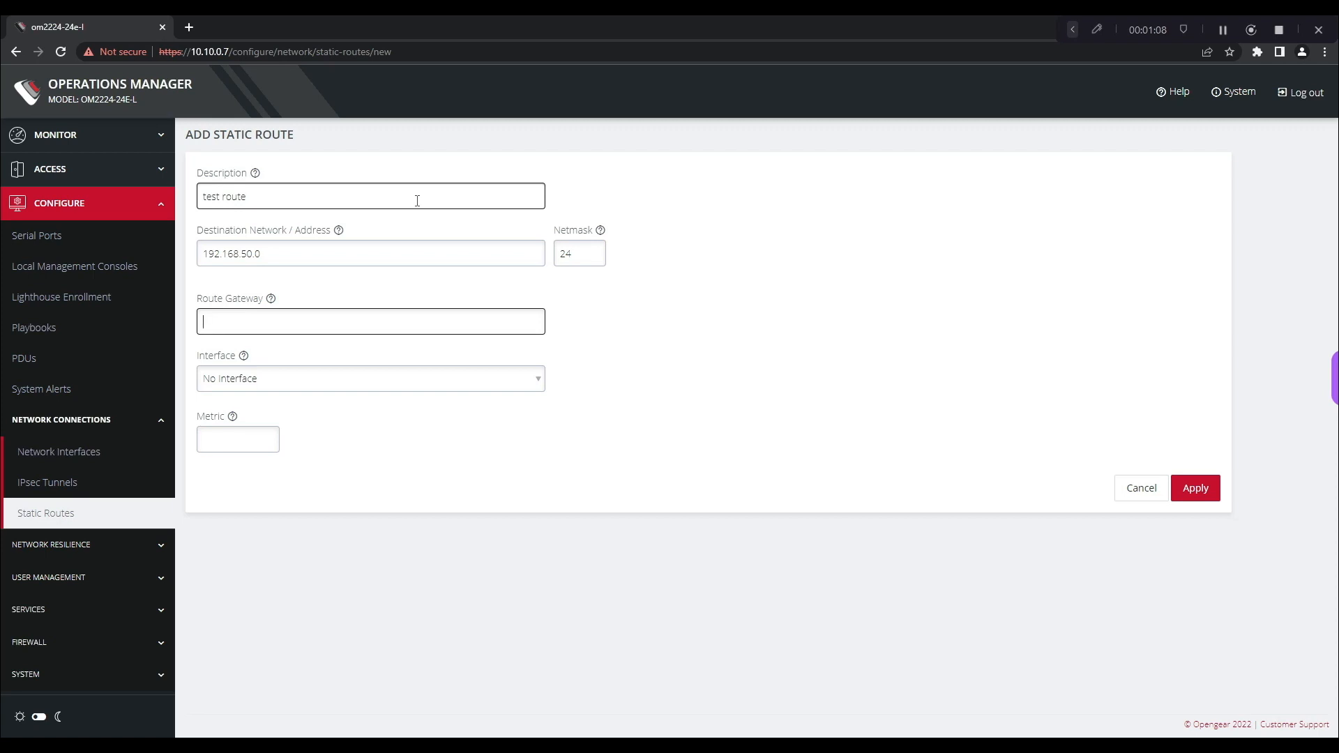
type("10.50")
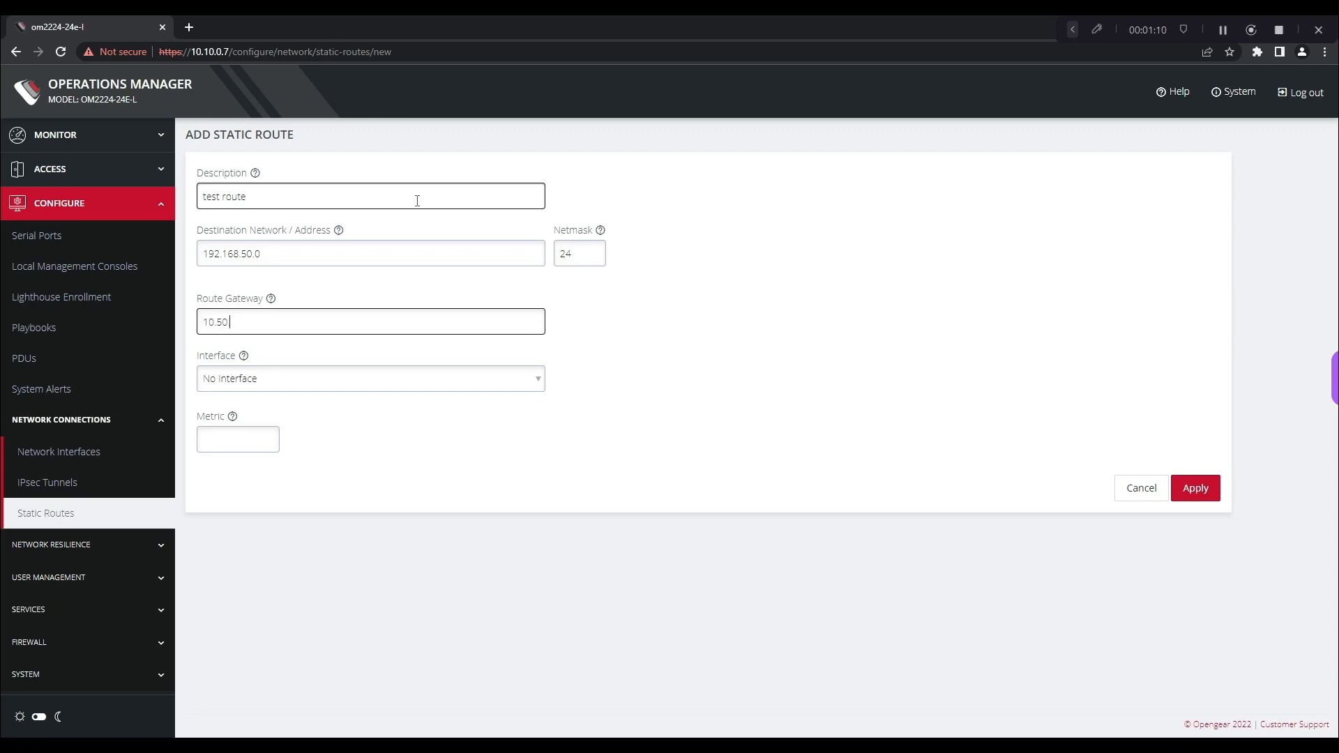
type(".0.2")
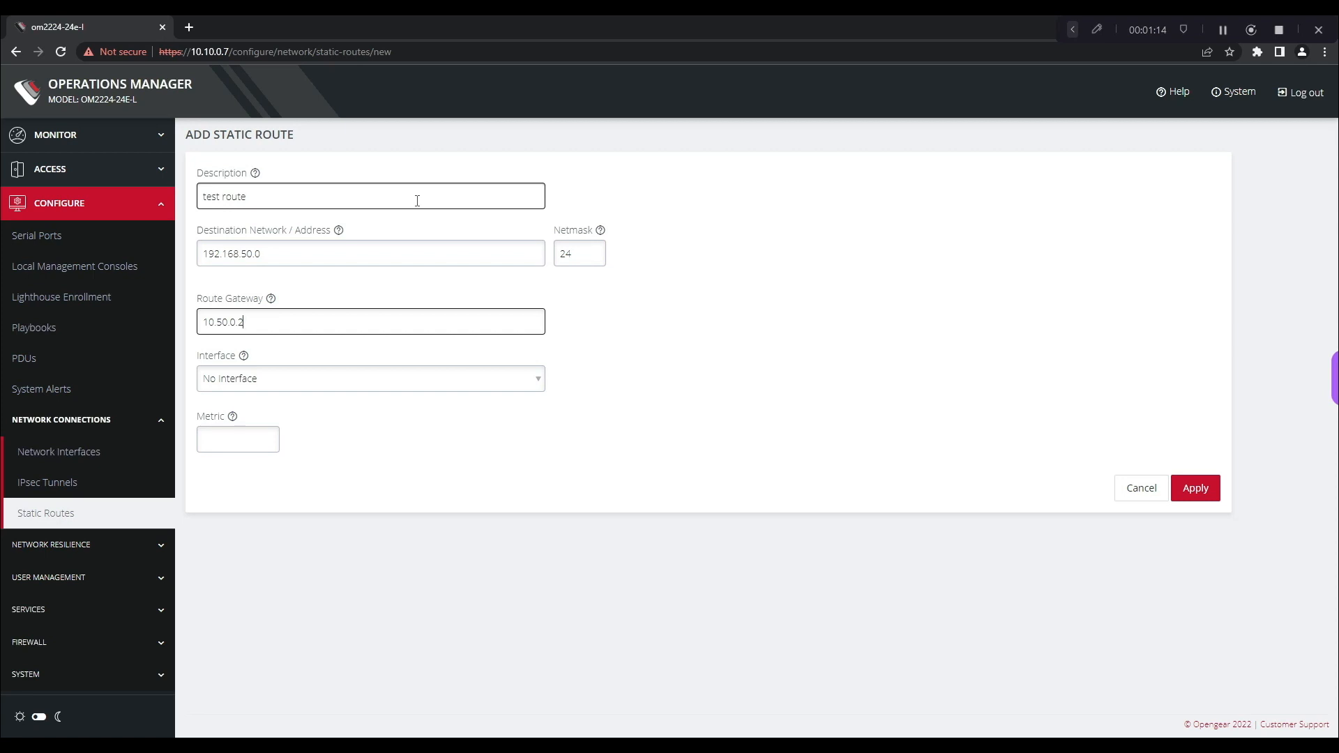
left_click(369, 378)
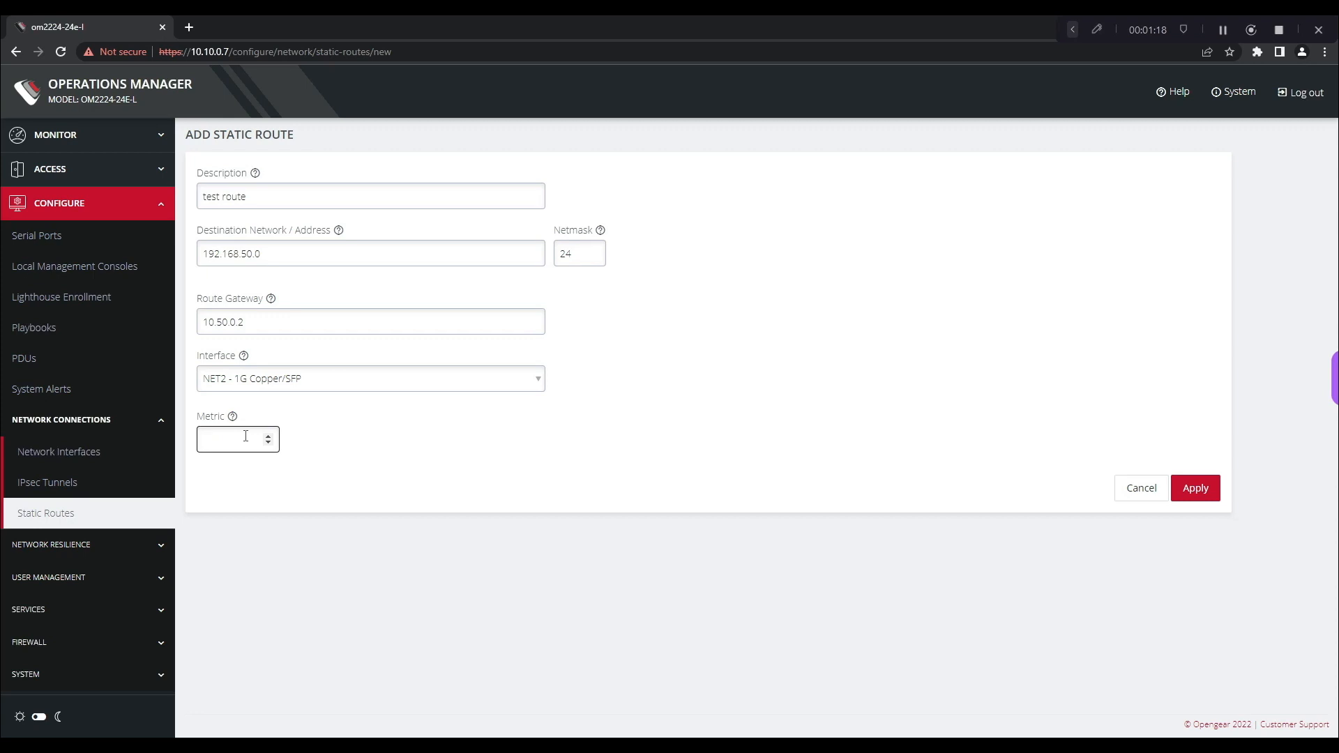
type("10")
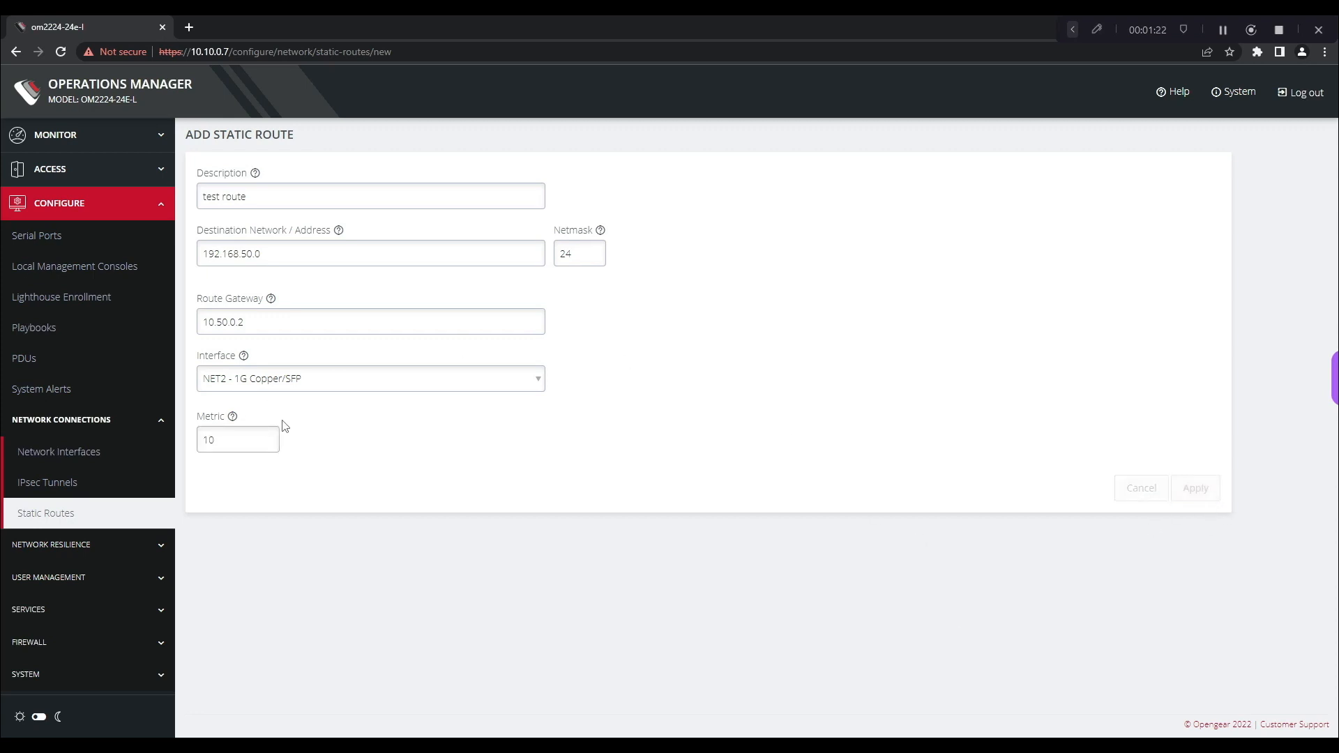
left_click(1194, 489)
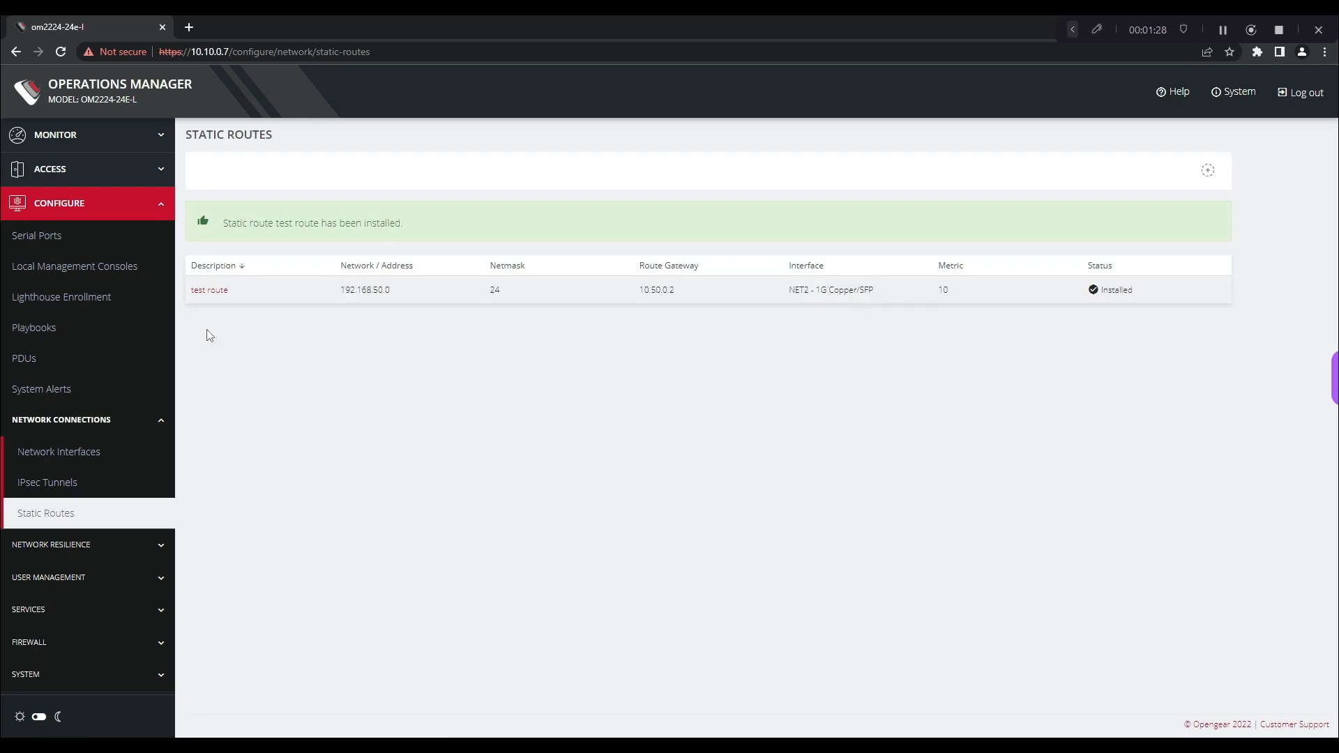
mouse_move(254, 625)
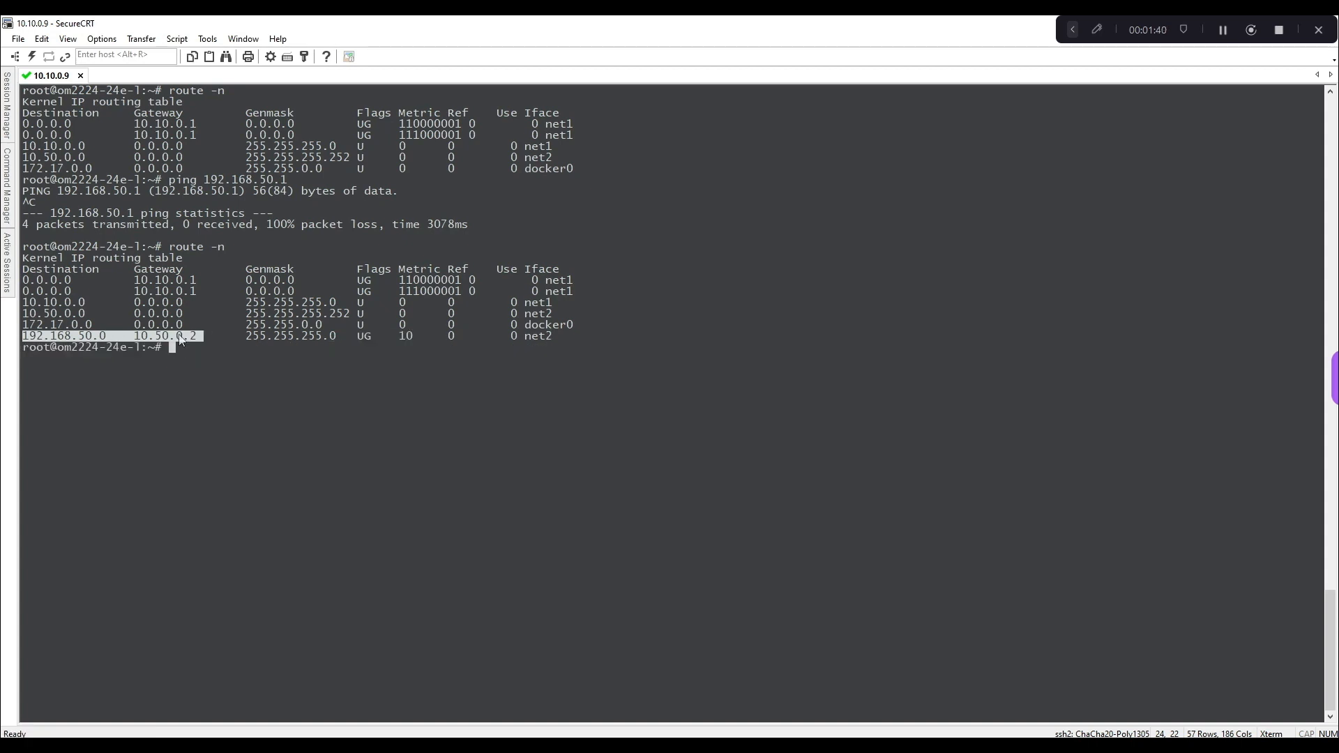
mouse_move(353, 416)
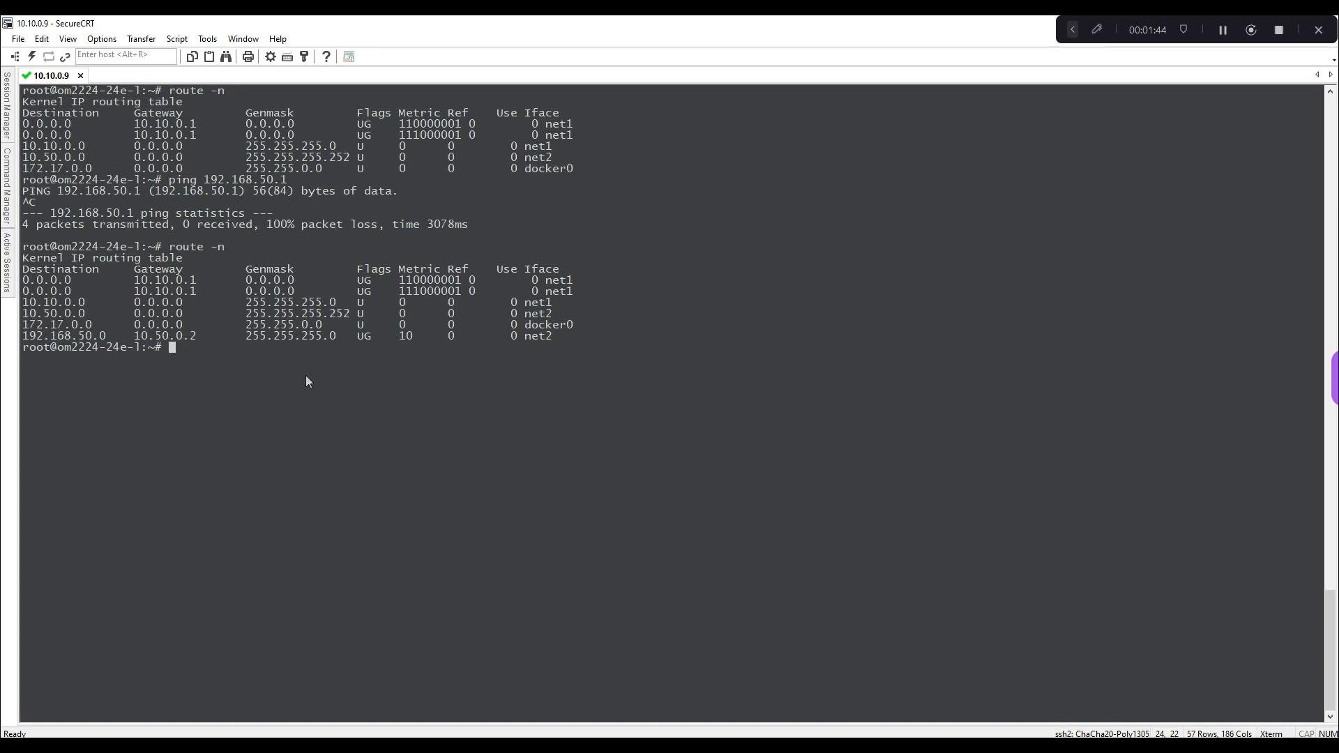
- Ping 192.168.50.1 again and confirm replies arrive over the new net2 route
type("ping 19")
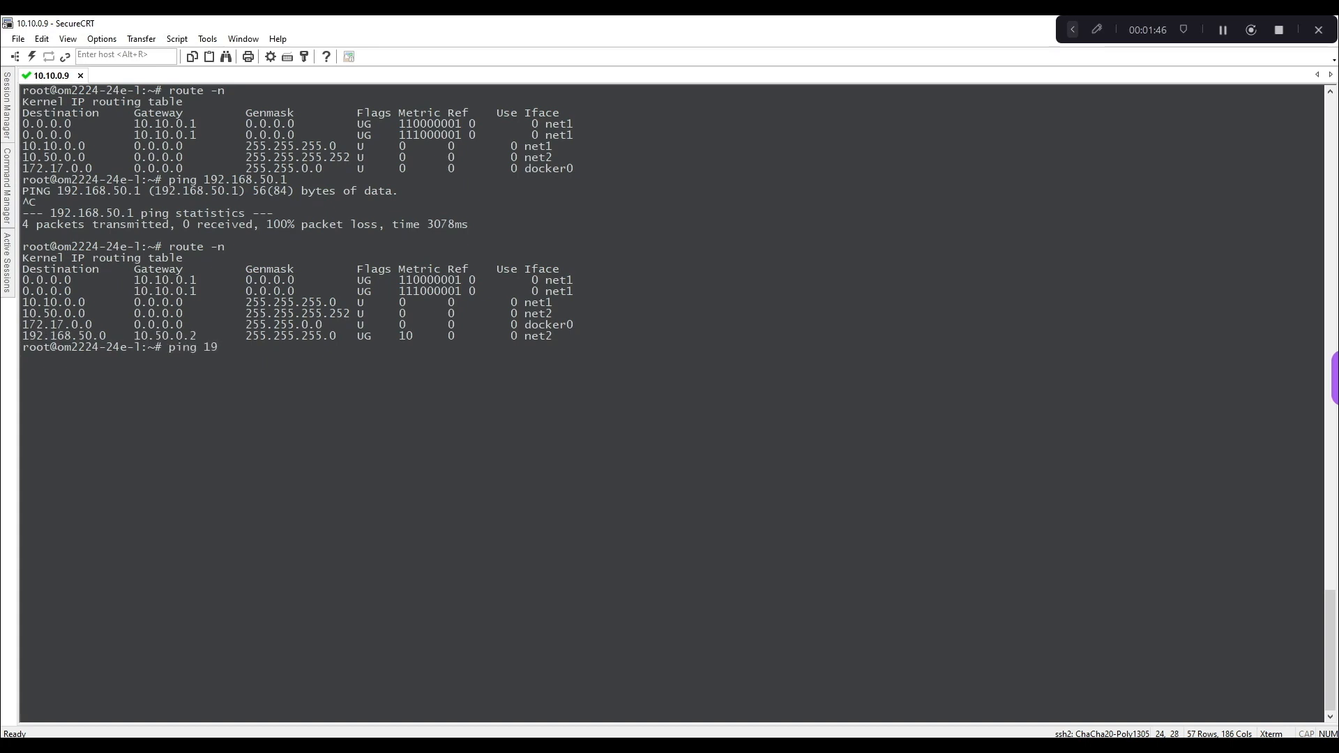
type("2.168.50.1")
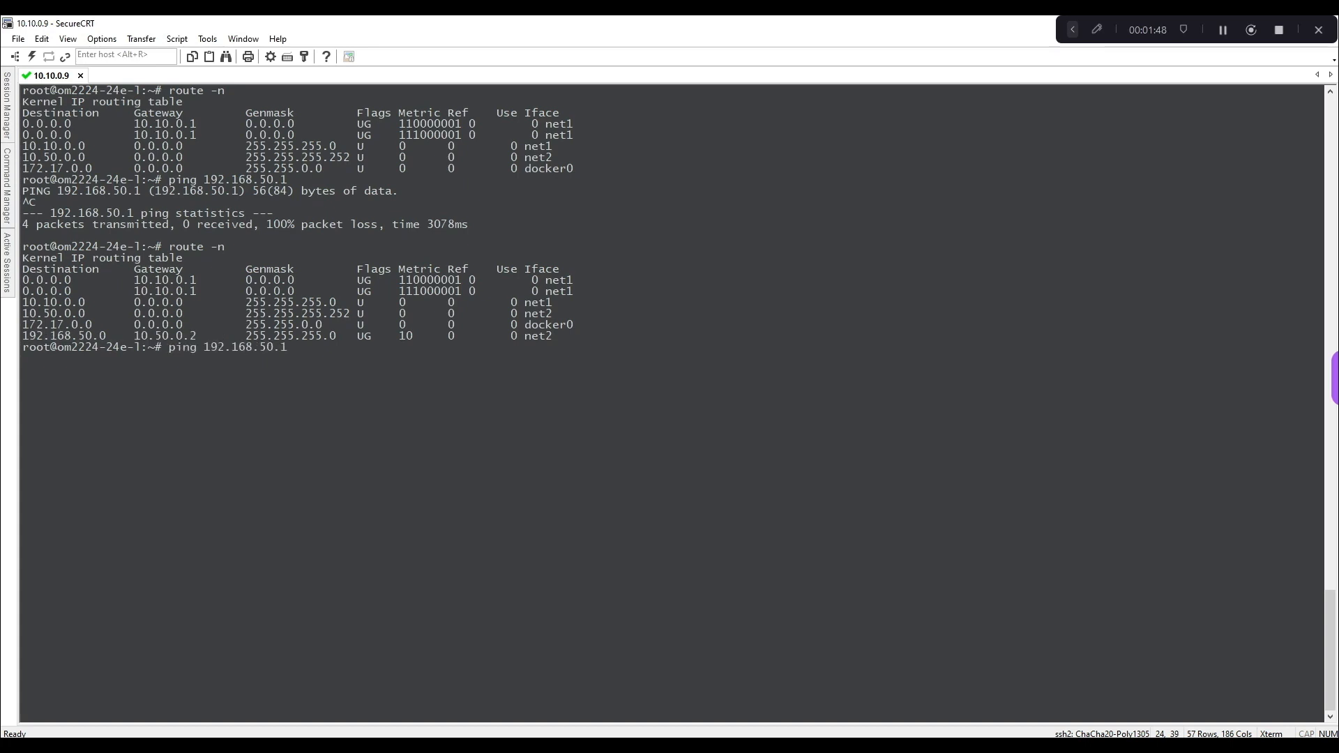
key("Return")
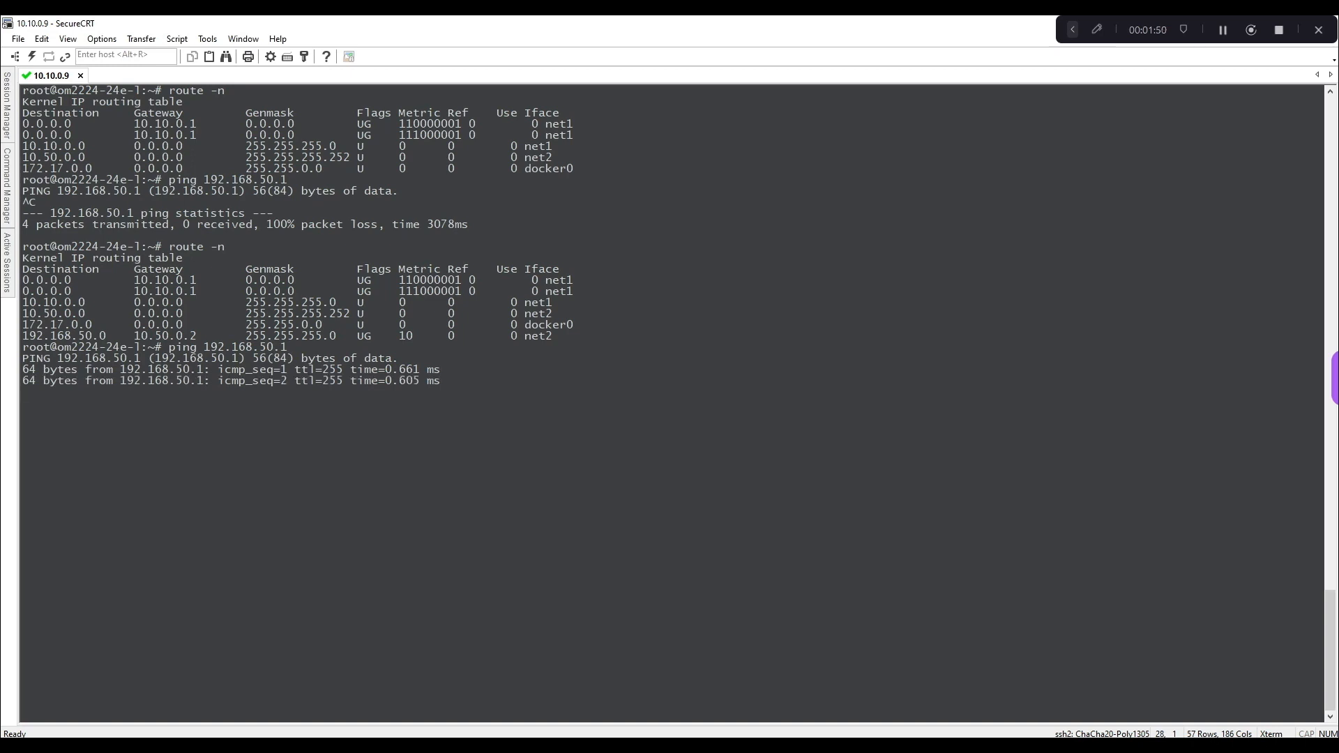